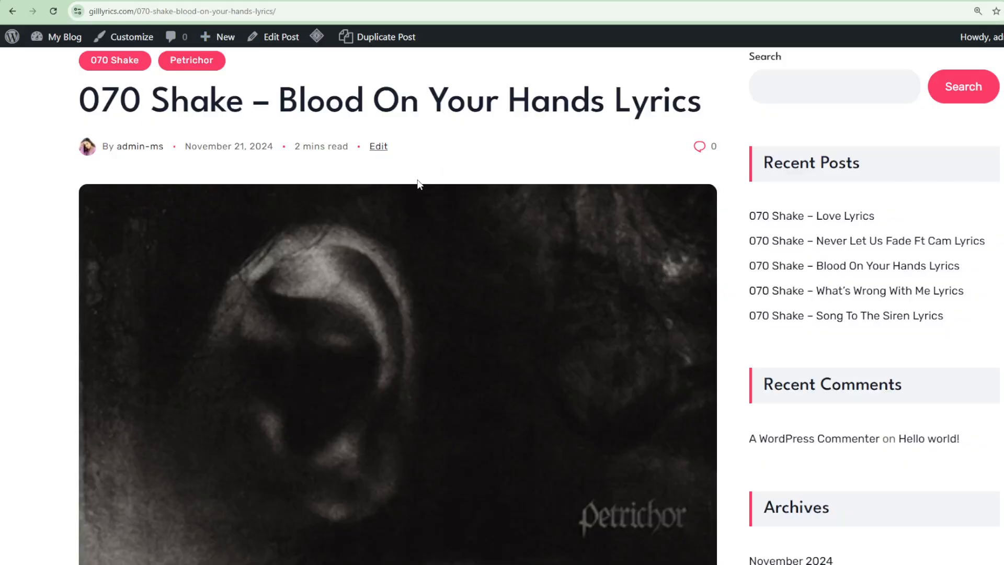
mouse_move(409, 184)
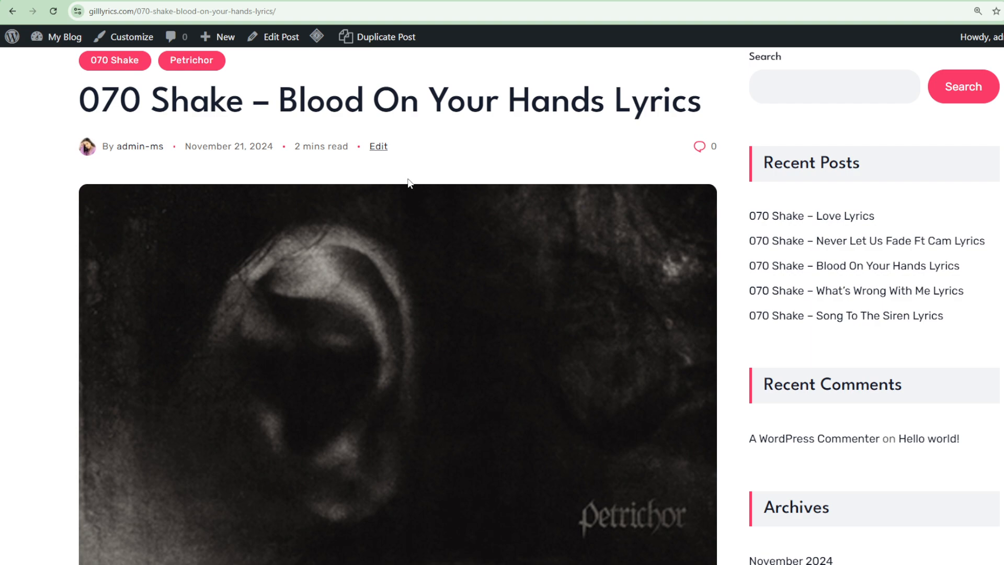
mouse_move(406, 182)
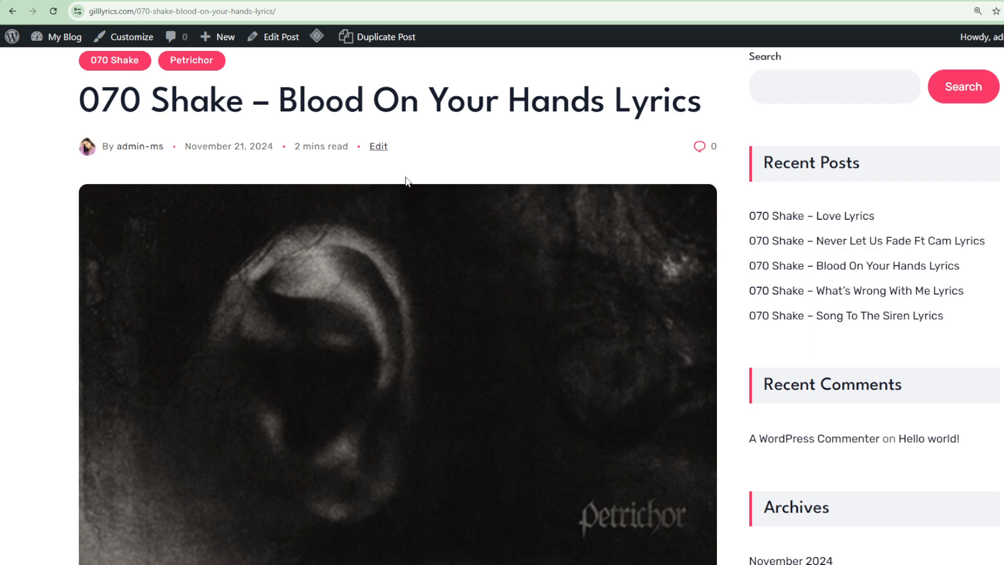
scroll(down, 3)
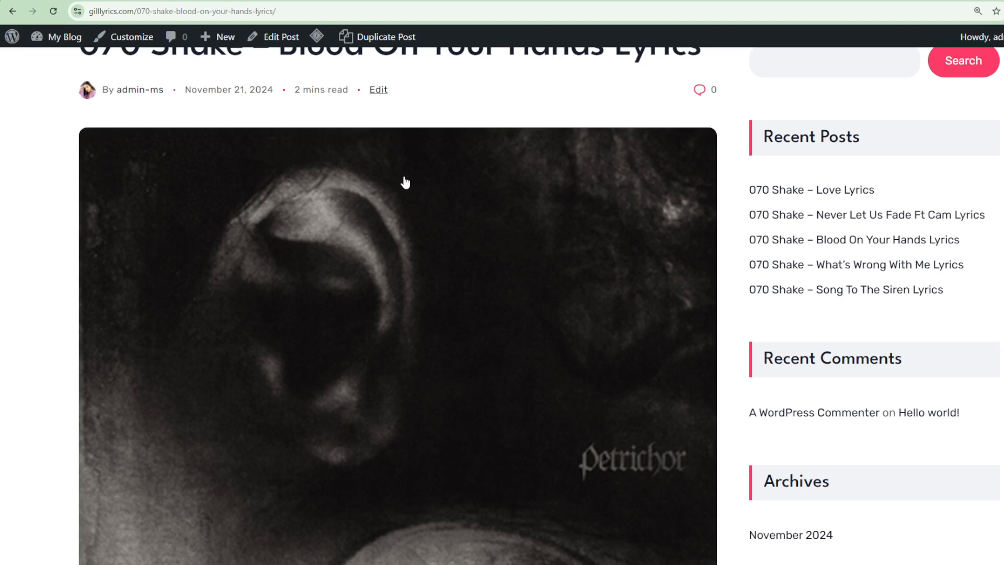
scroll(down, 3)
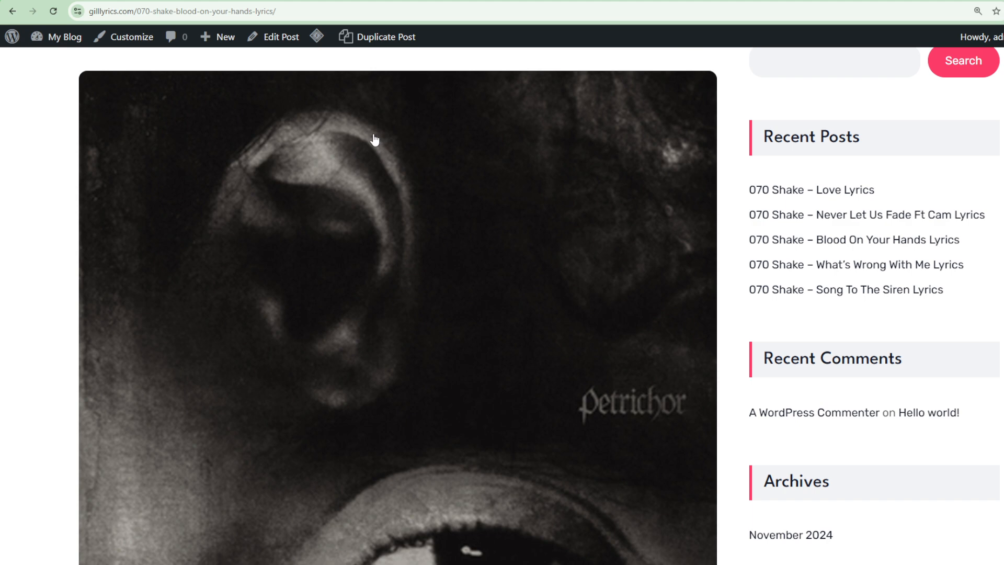
scroll(down, 3)
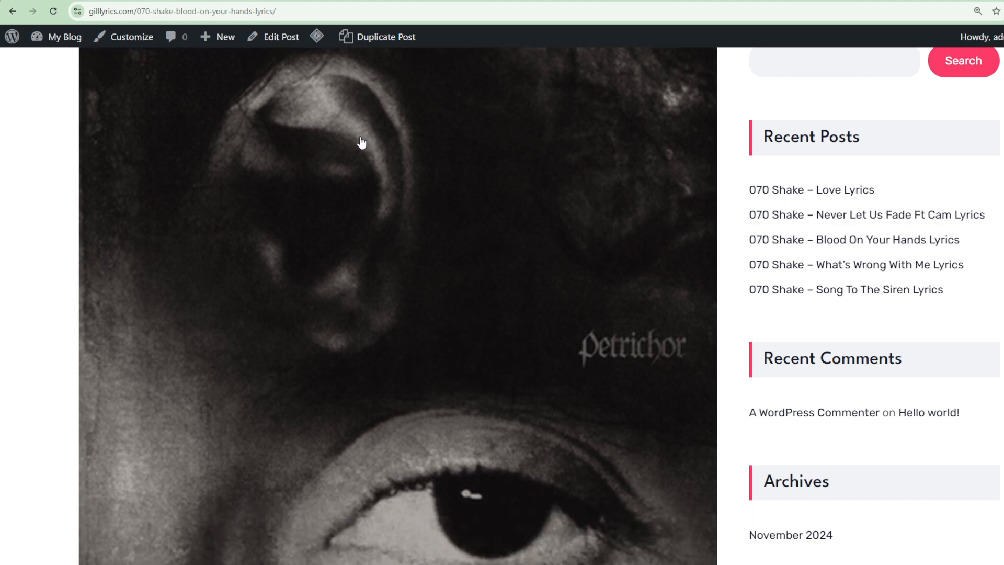
scroll(down, 3)
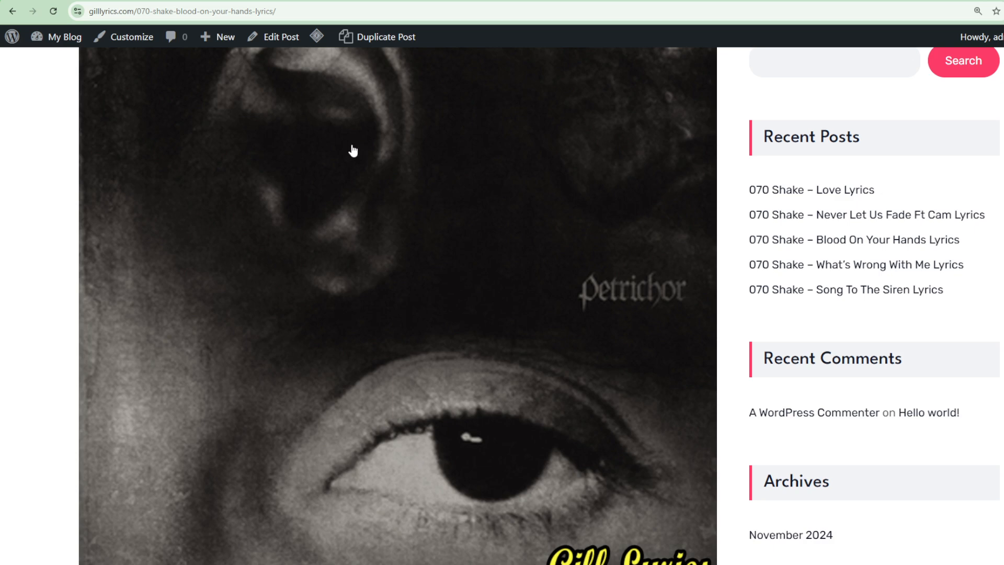
scroll(down, 3)
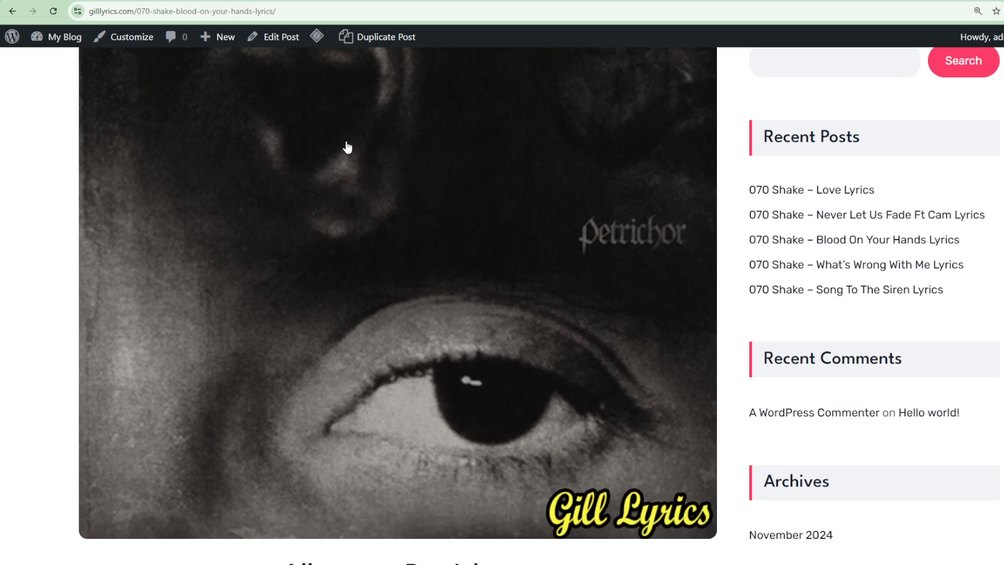
scroll(down, 3)
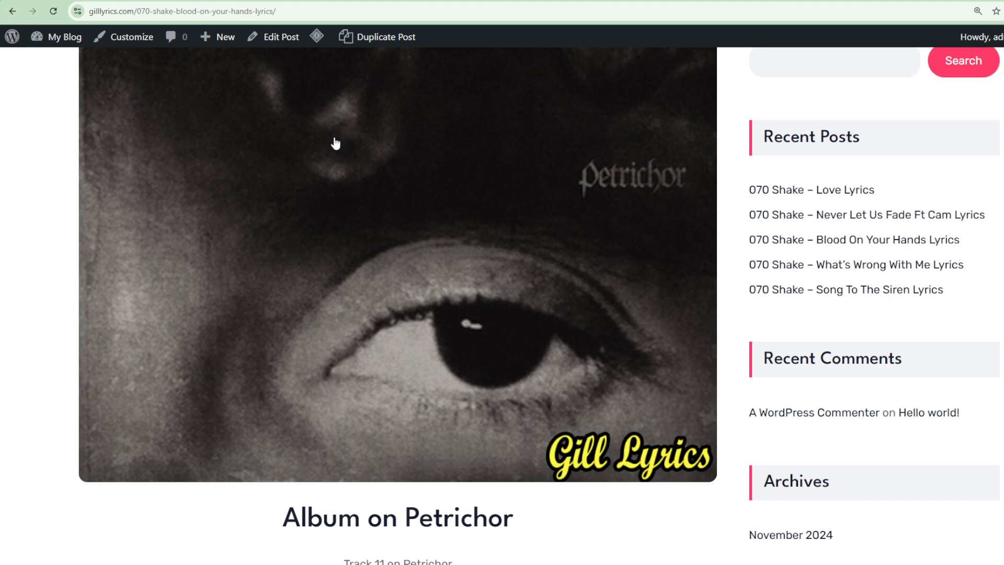
scroll(down, 3)
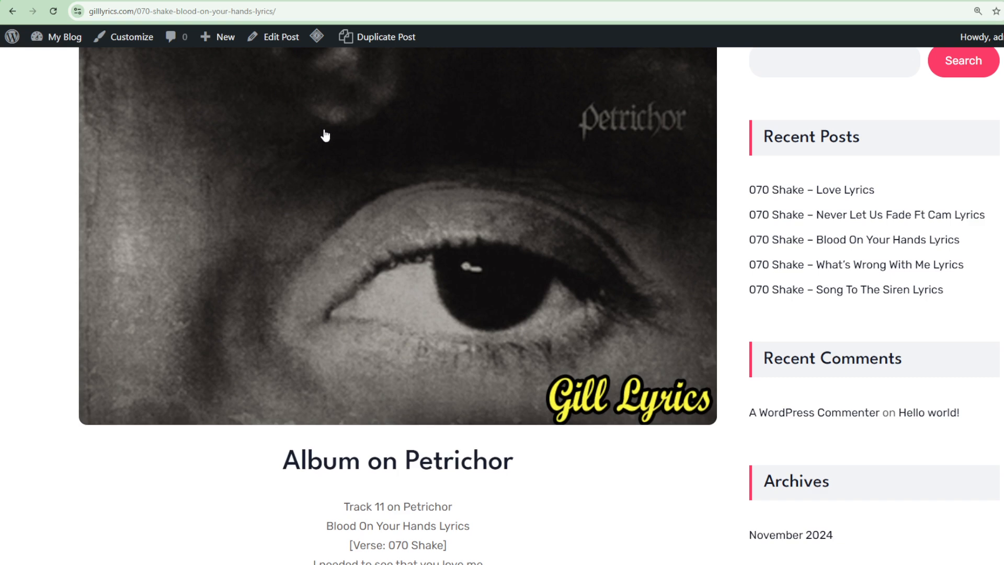
scroll(down, 3)
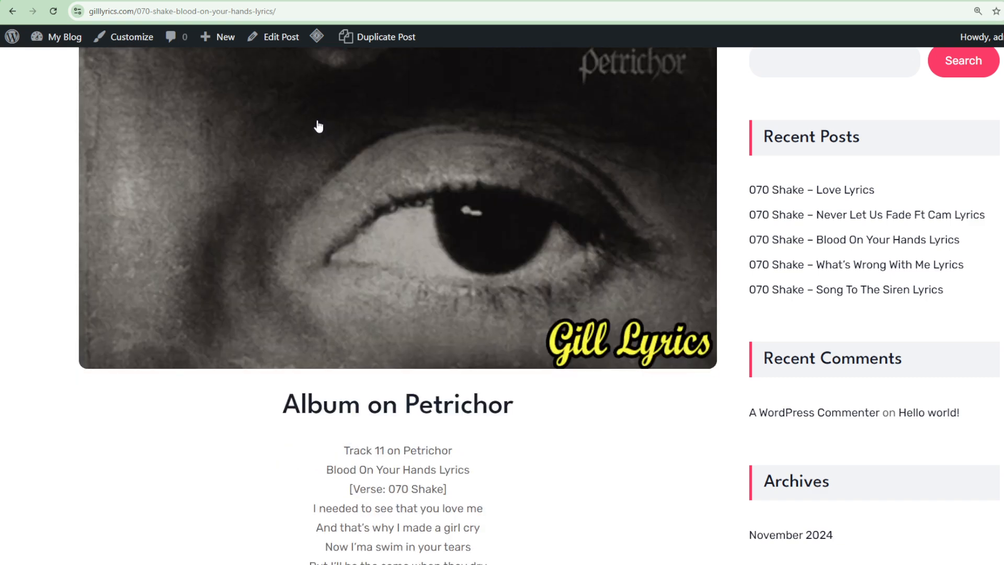
scroll(down, 3)
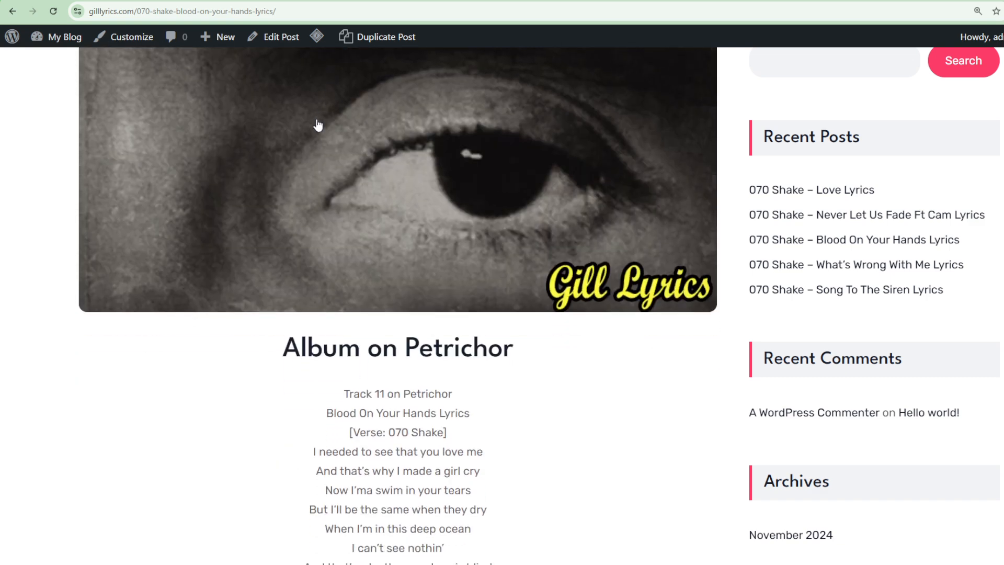
scroll(down, 3)
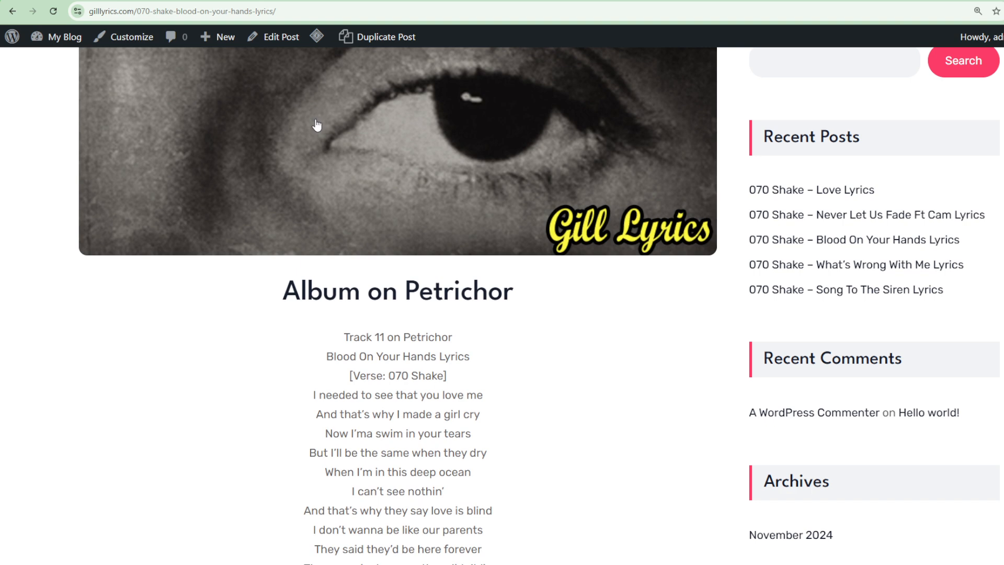
scroll(down, 3)
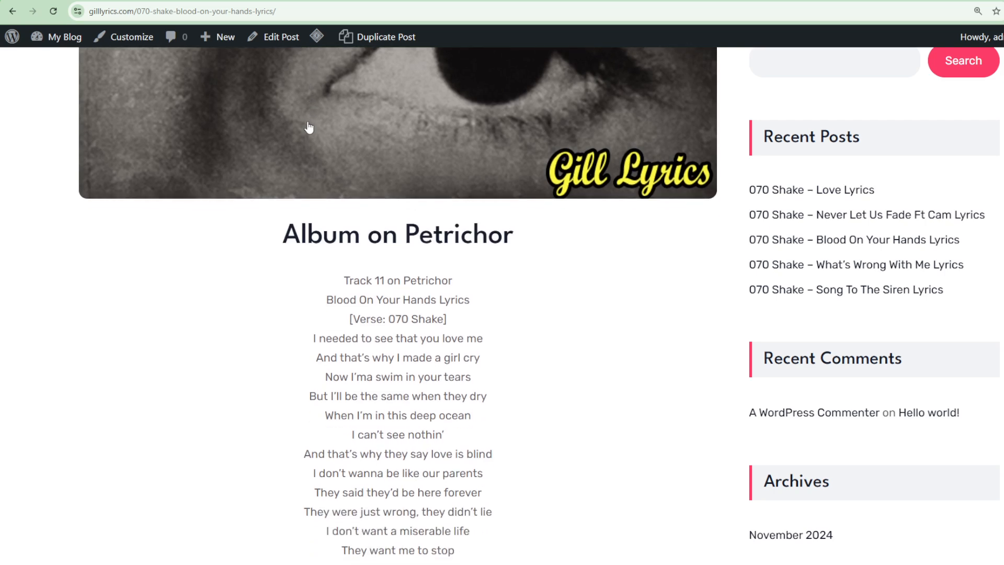
mouse_move(305, 123)
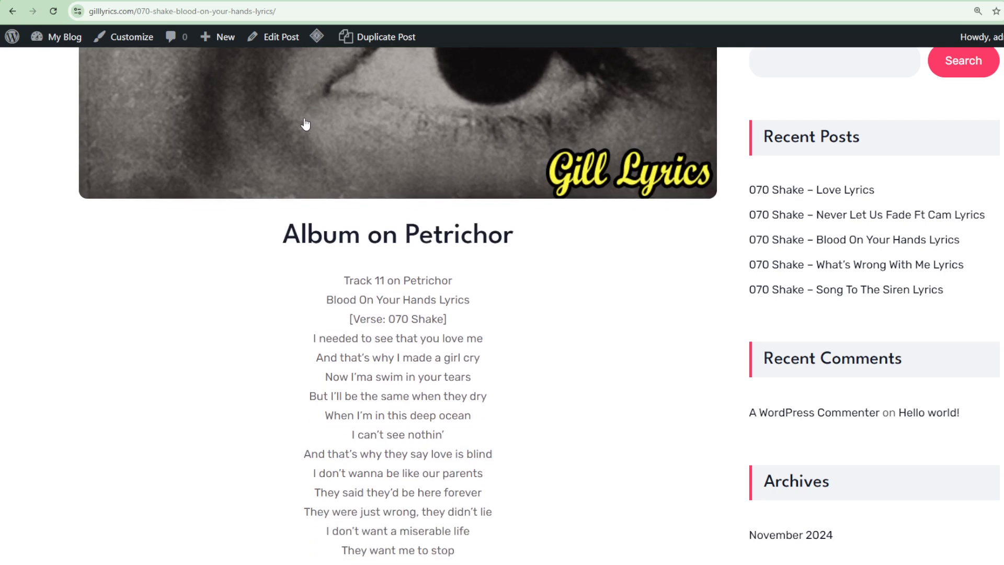
scroll(down, 3)
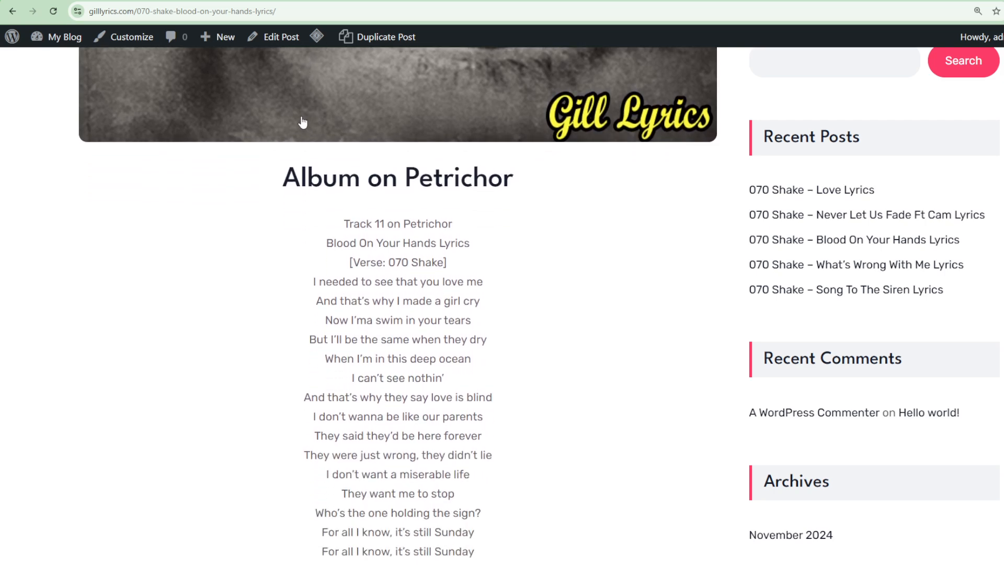
scroll(down, 3)
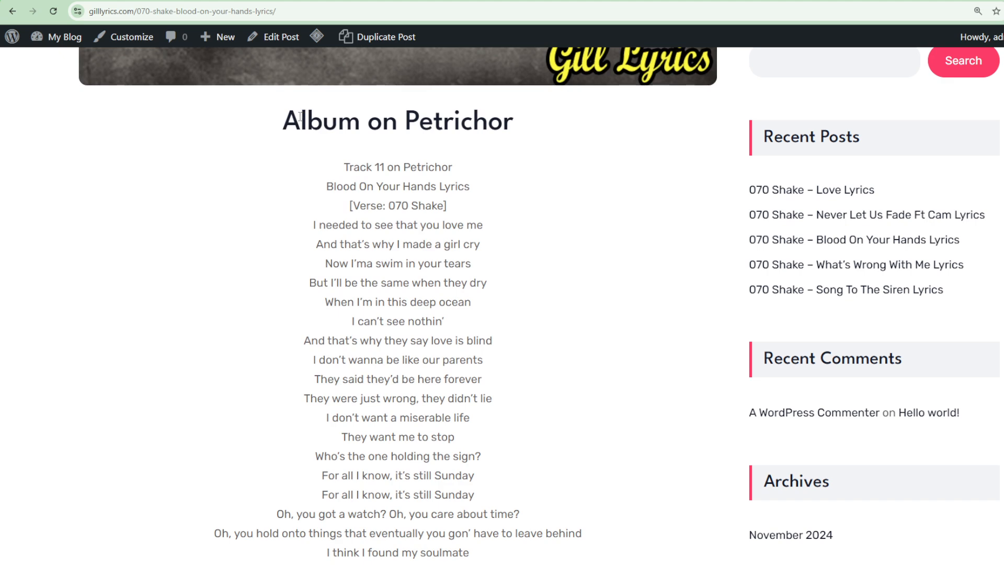
scroll(down, 3)
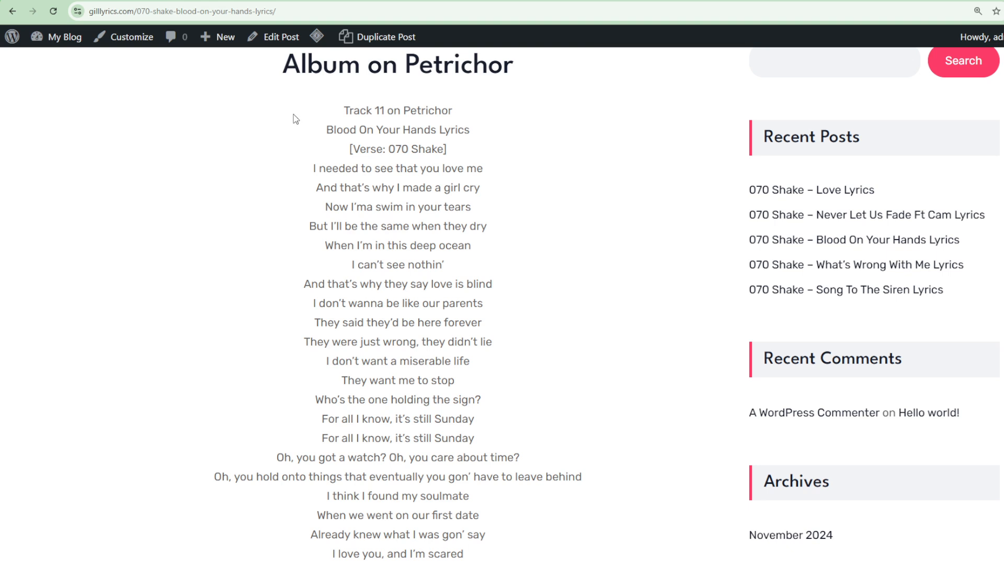
scroll(down, 3)
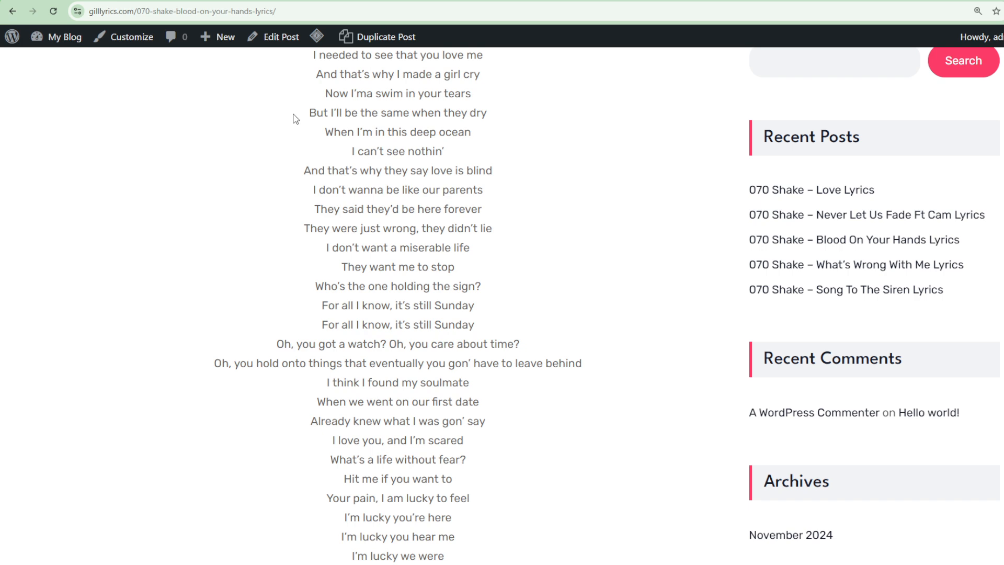
scroll(down, 3)
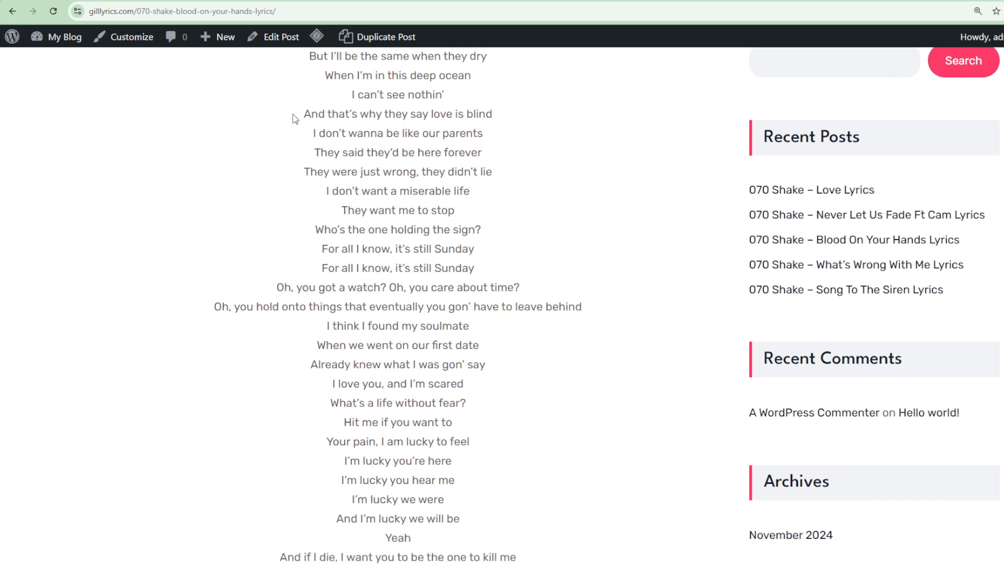
scroll(down, 3)
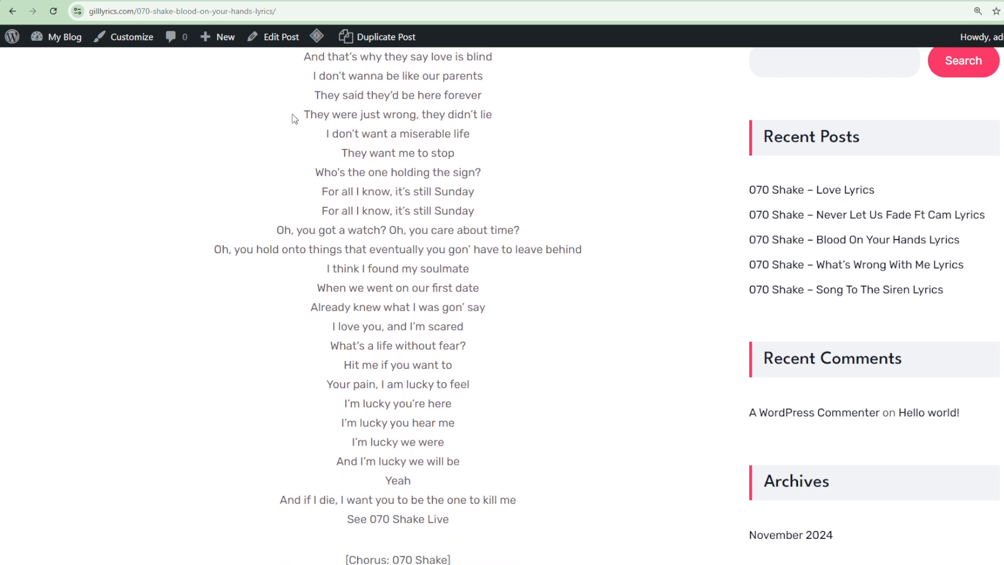
scroll(down, 3)
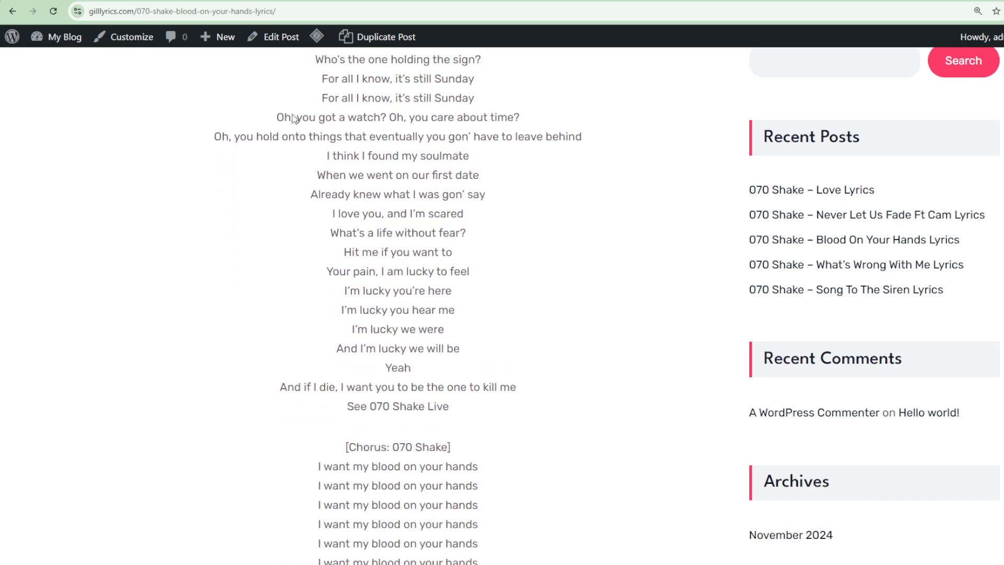
scroll(down, 3)
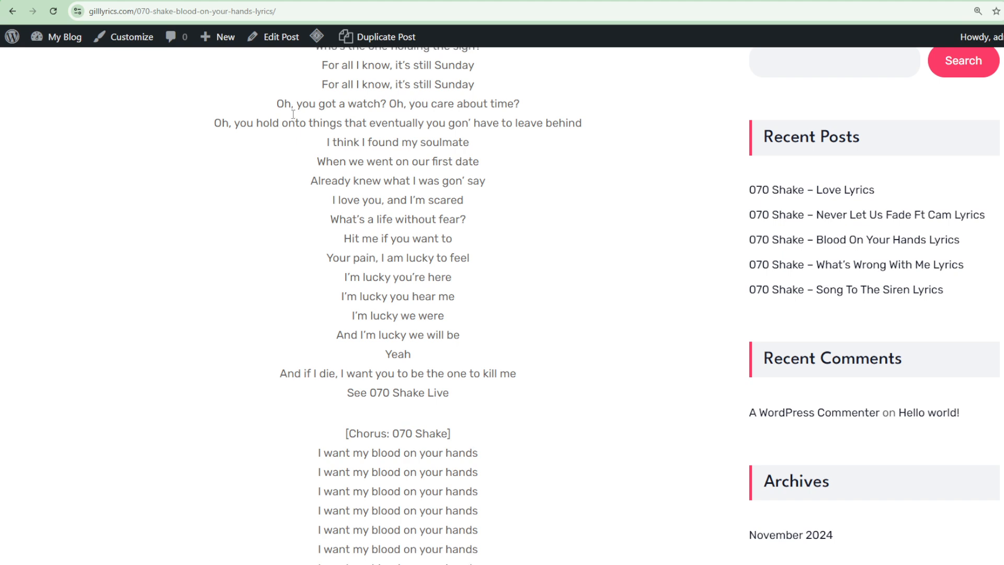
scroll(down, 3)
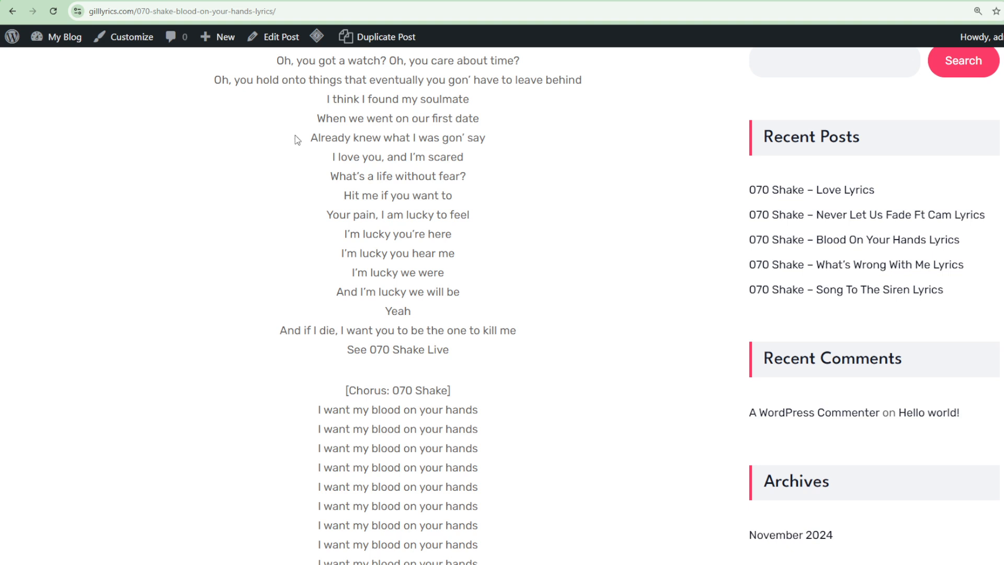
mouse_move(301, 133)
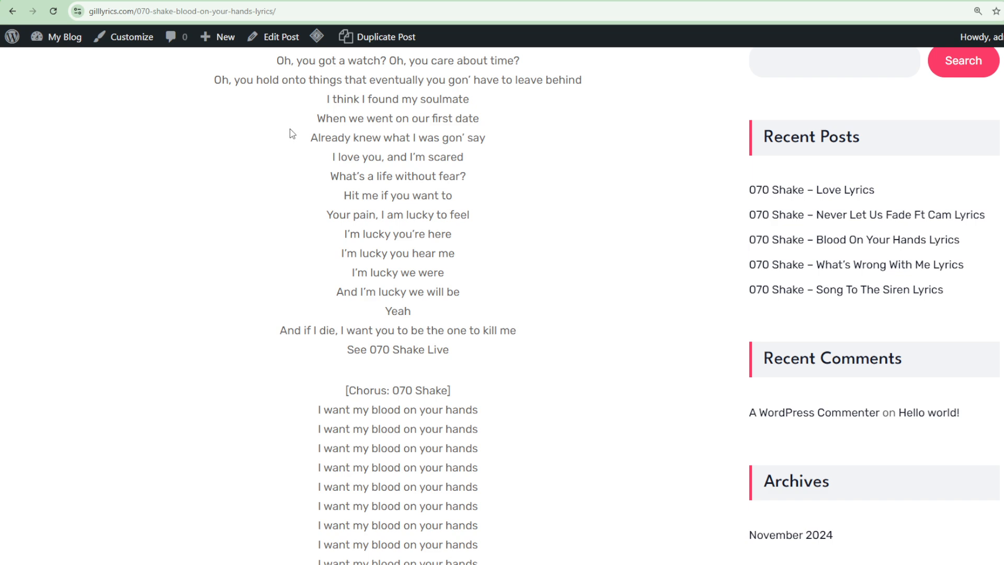
scroll(down, 3)
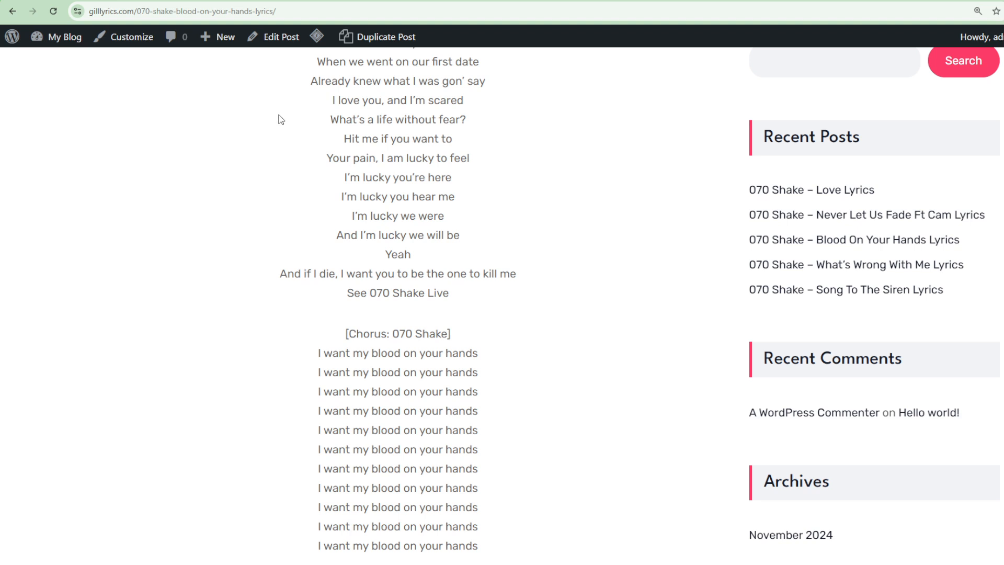
scroll(down, 3)
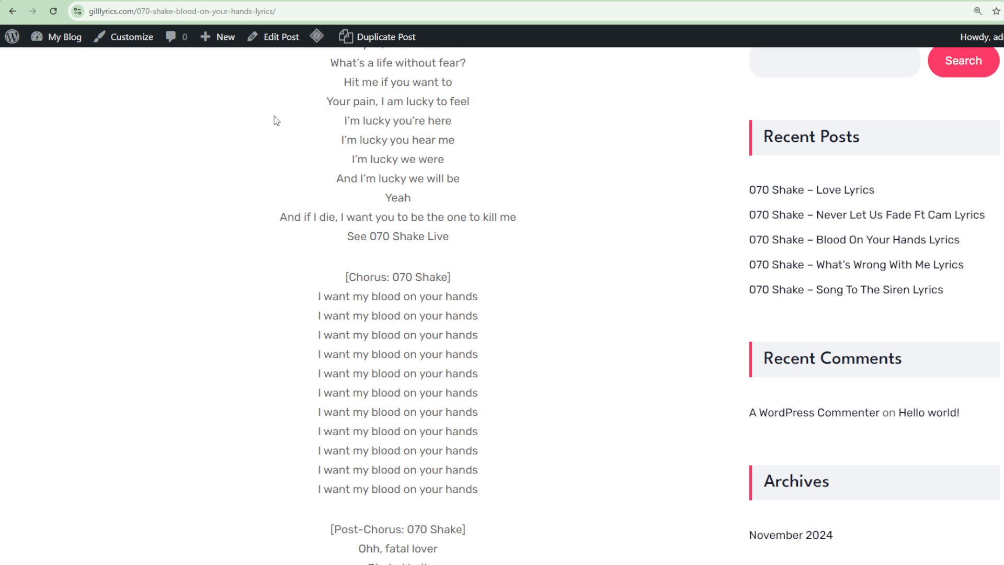
scroll(down, 3)
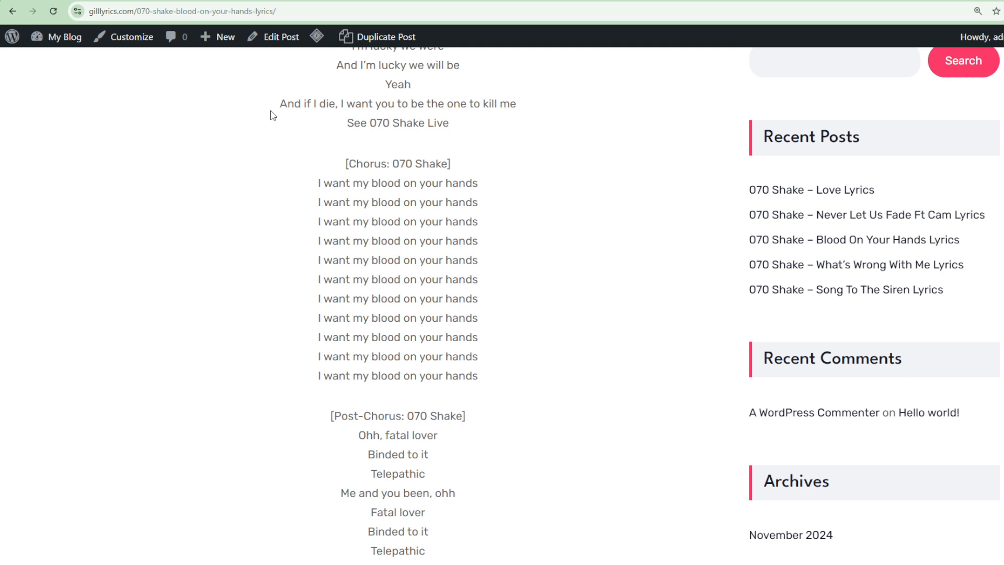
scroll(down, 3)
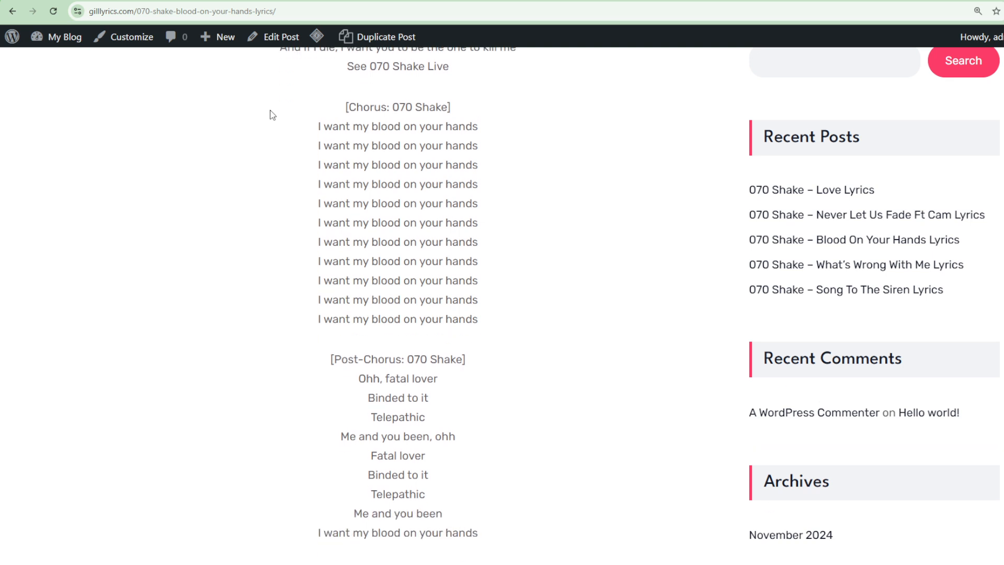
scroll(down, 3)
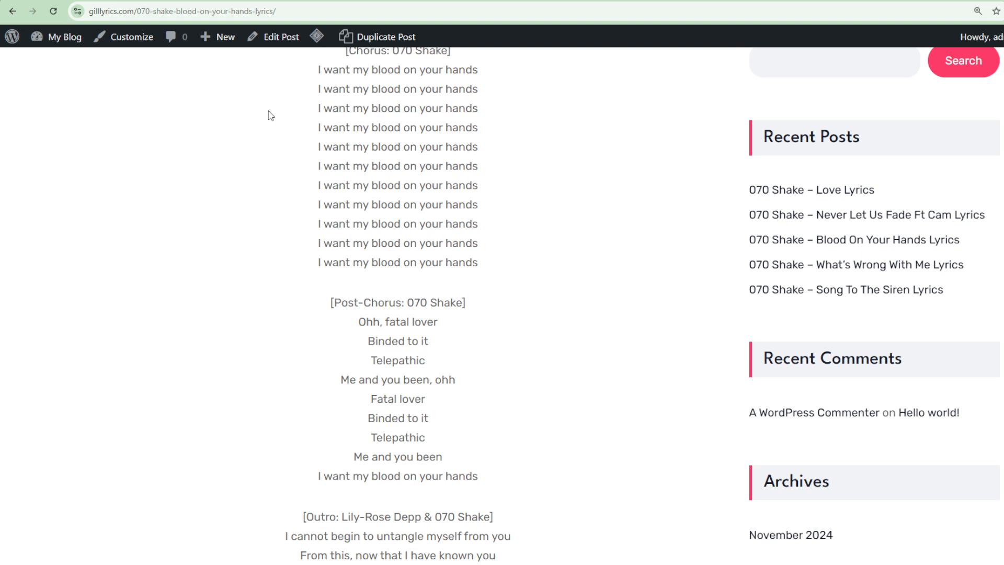
scroll(down, 3)
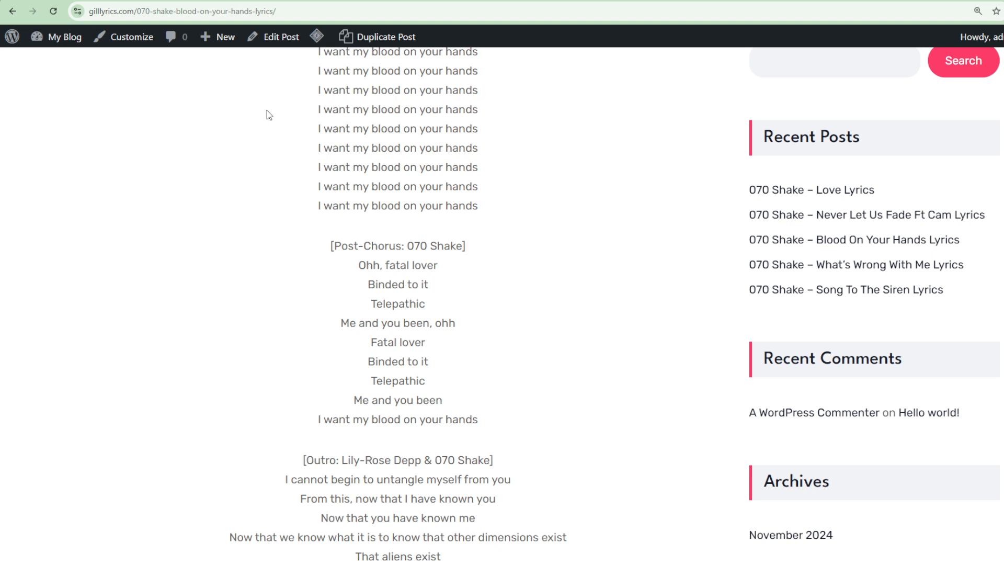
scroll(down, 3)
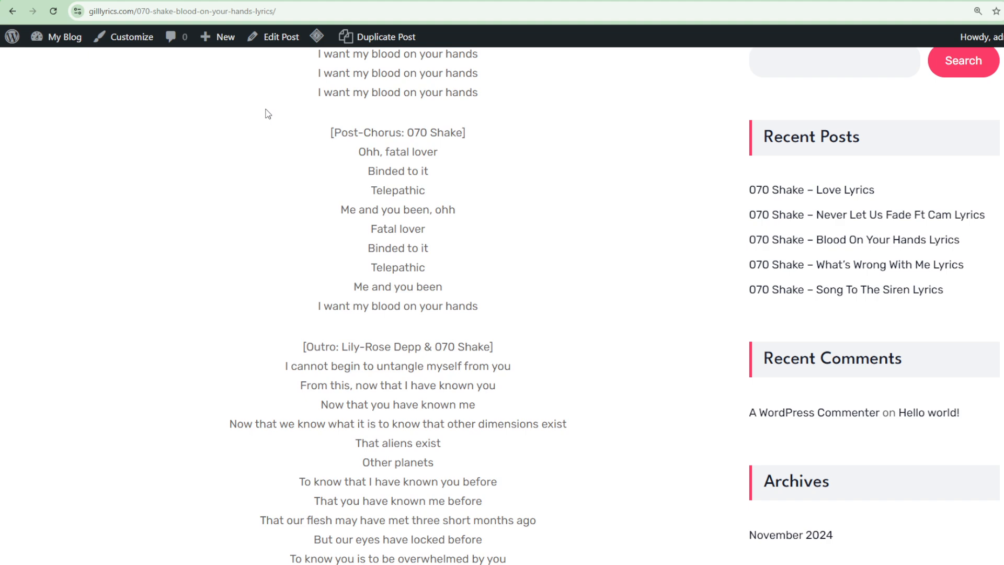
scroll(down, 3)
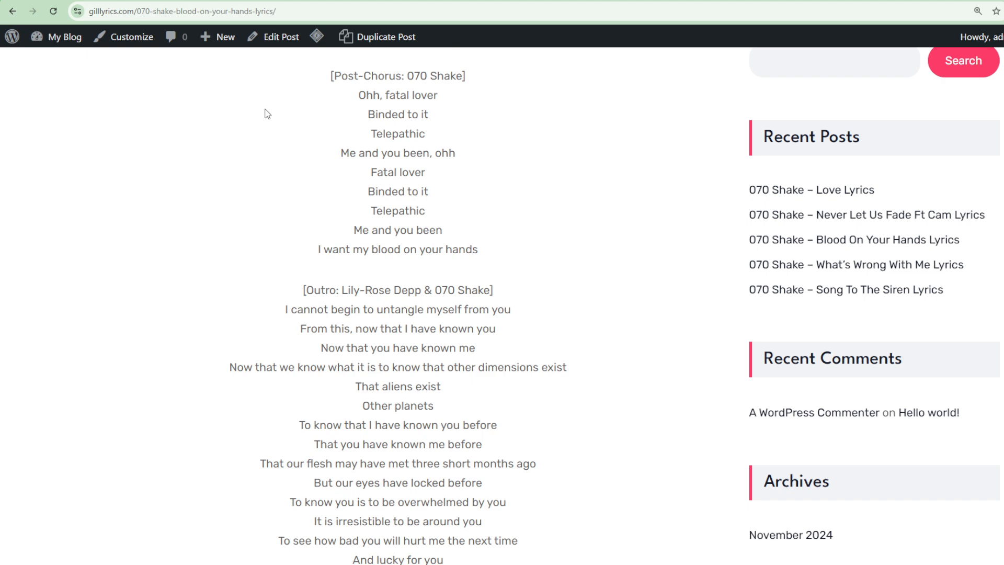
mouse_move(257, 109)
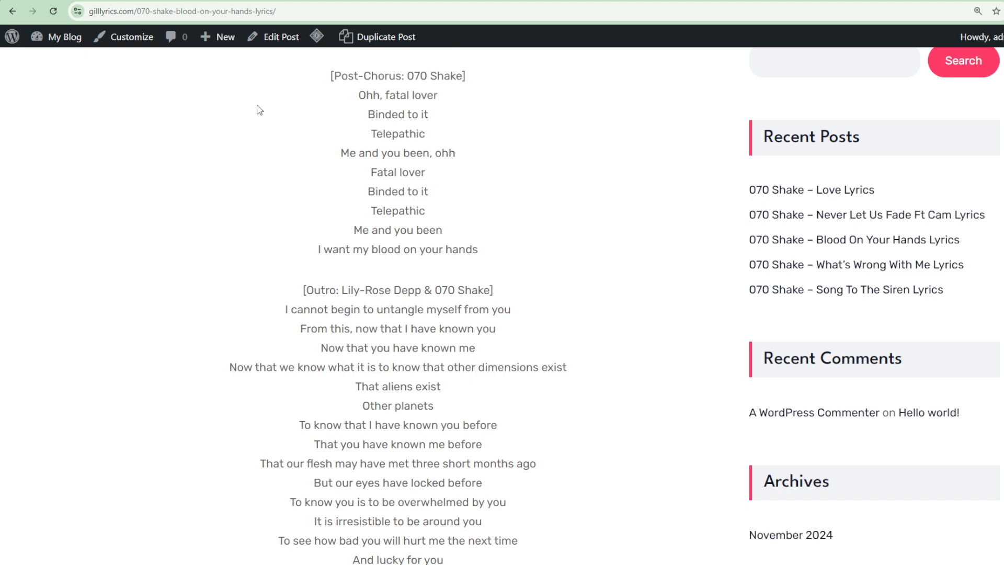
scroll(down, 3)
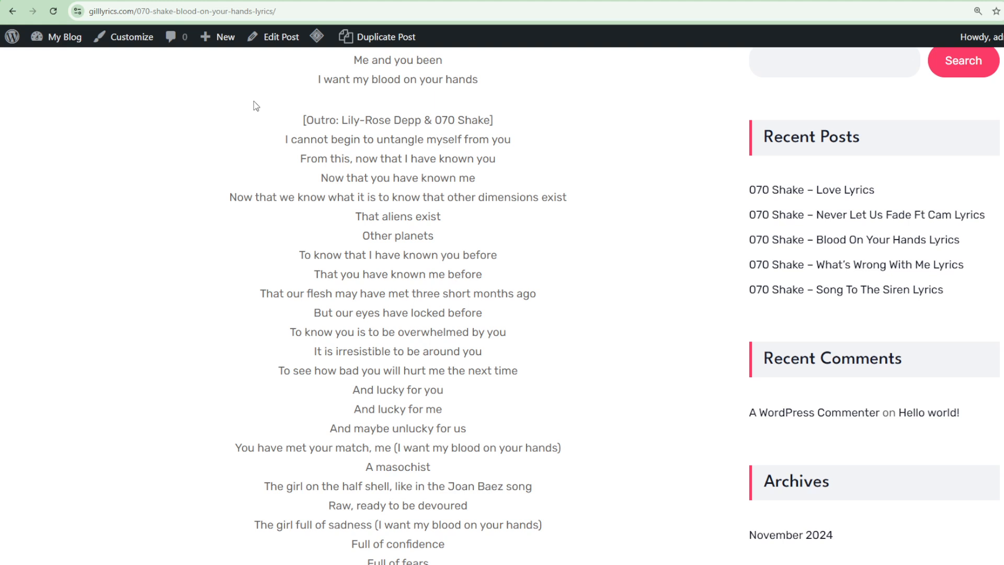
scroll(down, 3)
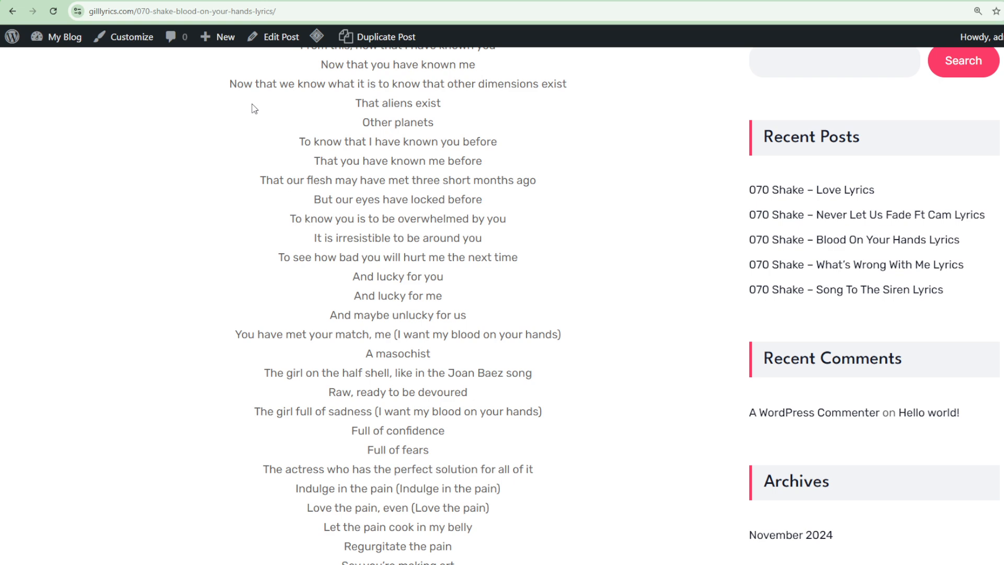
scroll(down, 3)
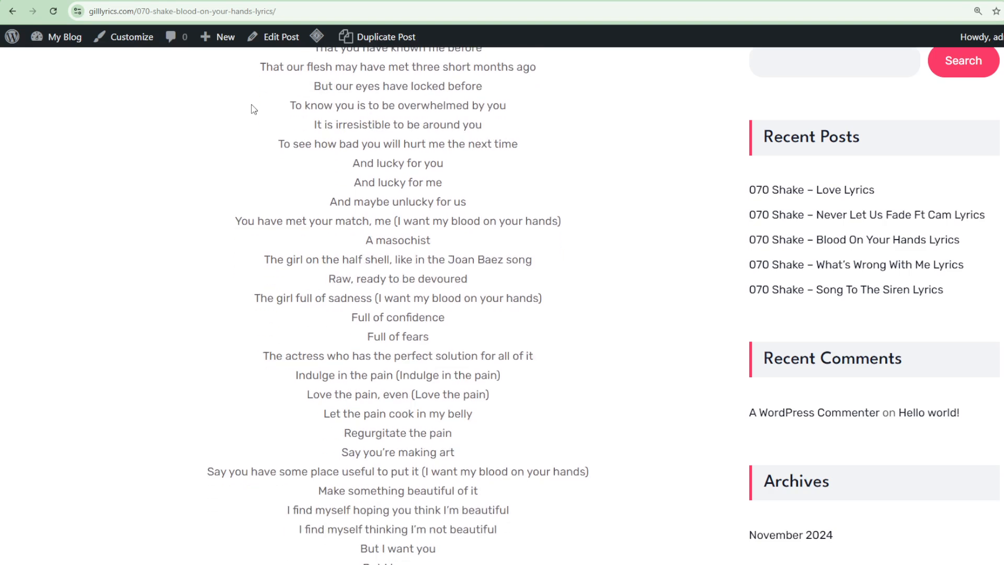
scroll(down, 3)
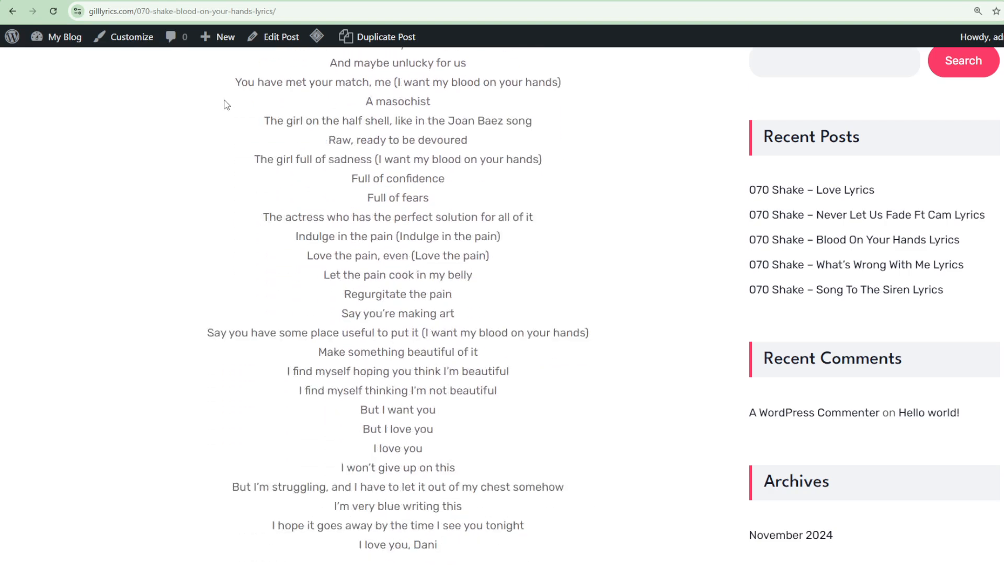